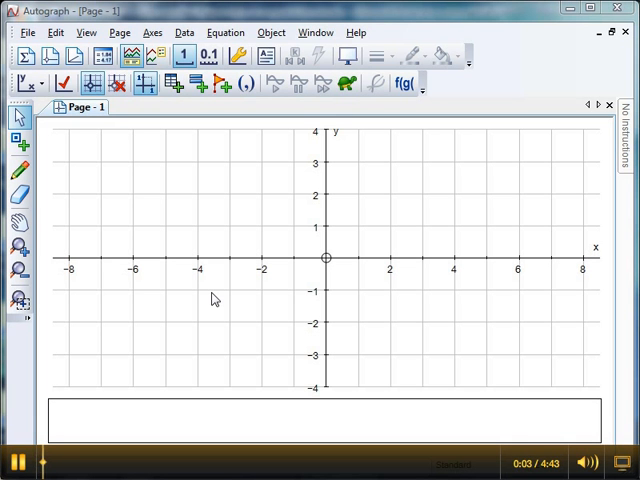
pyautogui.moveTo(231, 292)
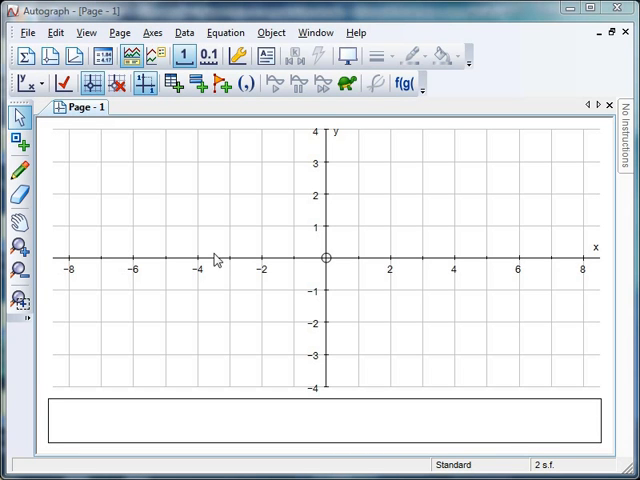
pyautogui.moveTo(227, 233)
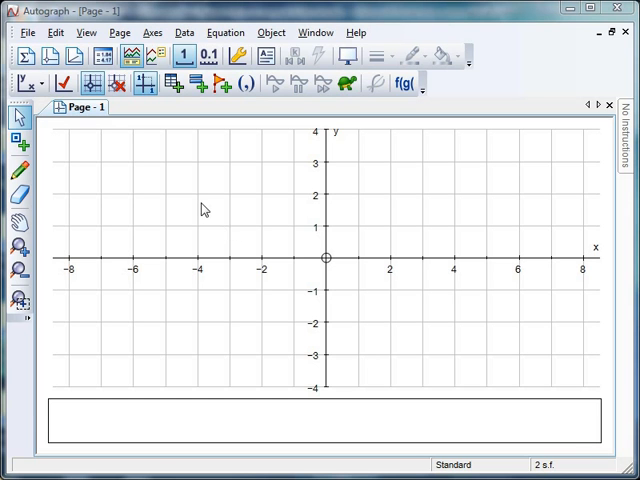
pyautogui.moveTo(135, 149)
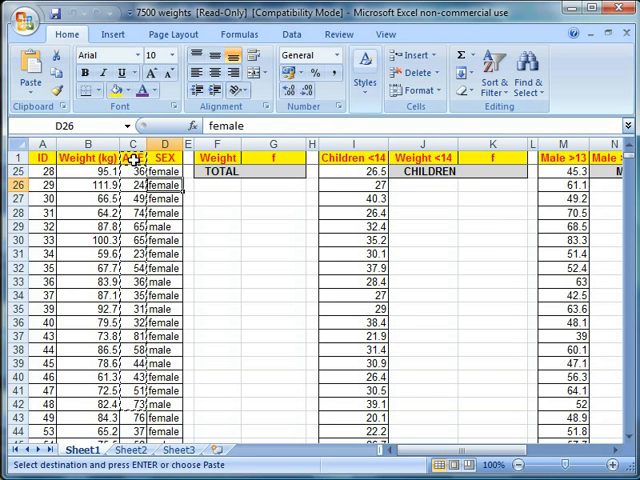
# - Select and copy the AGE column (column C) of the weights data in Excel
pyautogui.click(133, 158)
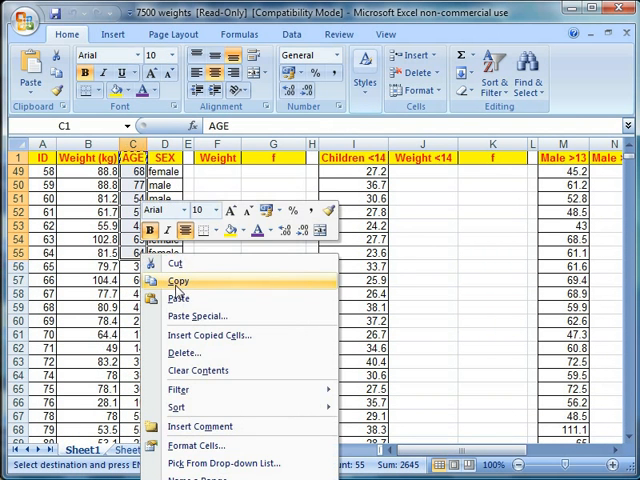
pyautogui.click(177, 280)
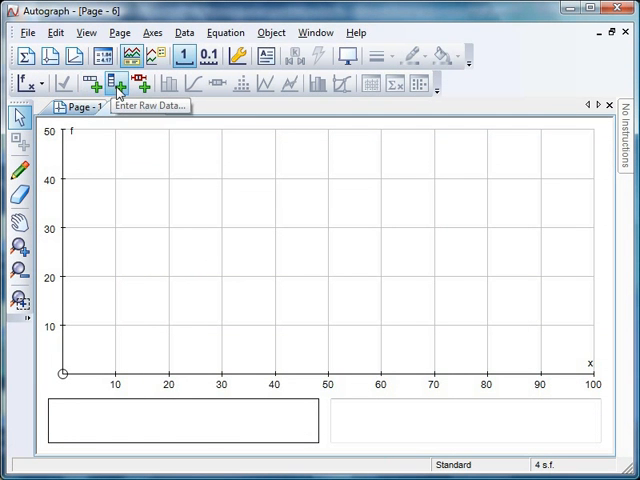
# - Paste the raw ages as data set AGE, sorted by x, grouped 0–100 in width-10 classes
pyautogui.click(116, 83)
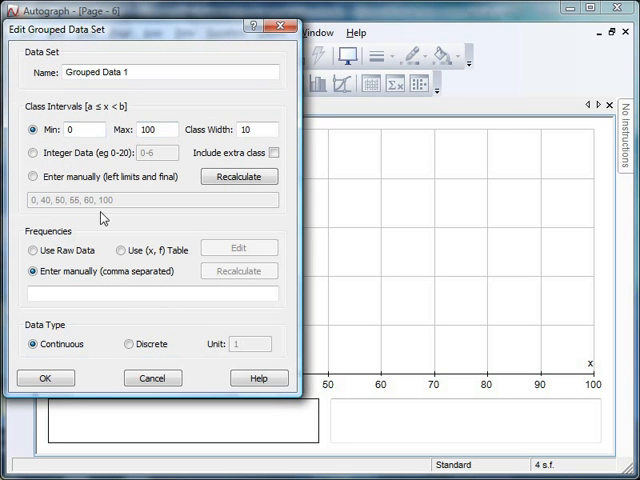
pyautogui.moveTo(121, 320)
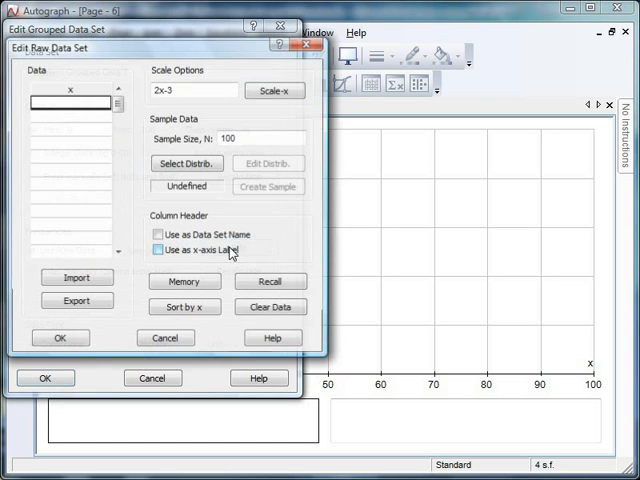
pyautogui.rightClick(75, 102)
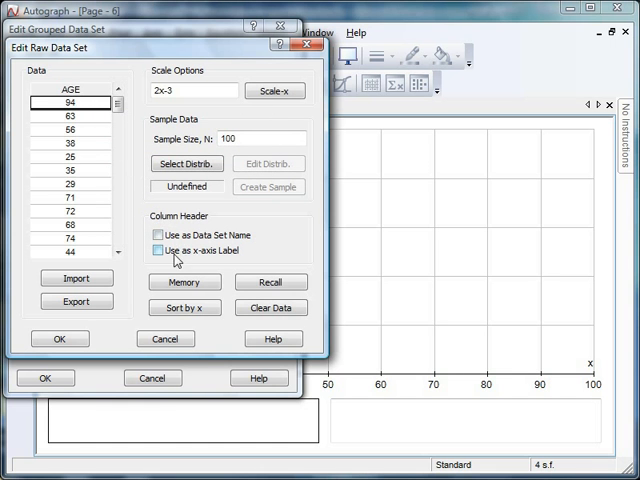
pyautogui.click(159, 251)
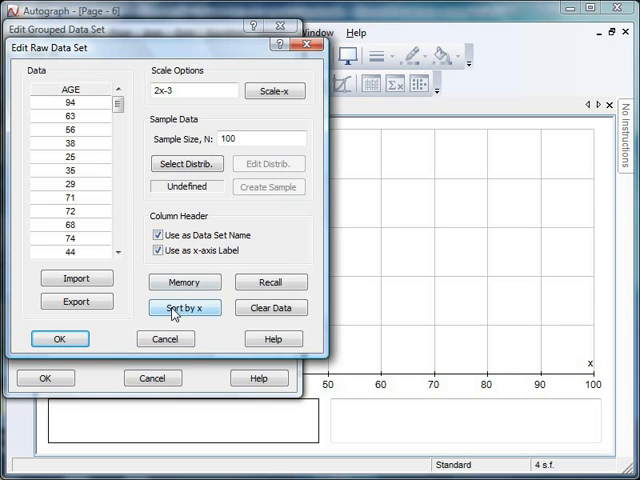
pyautogui.click(184, 307)
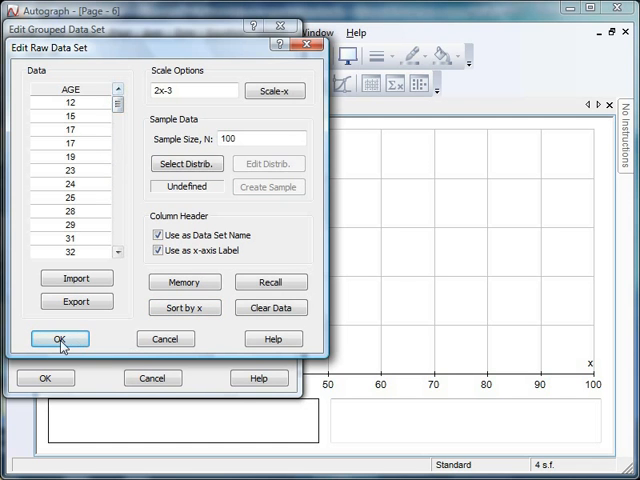
pyautogui.click(60, 338)
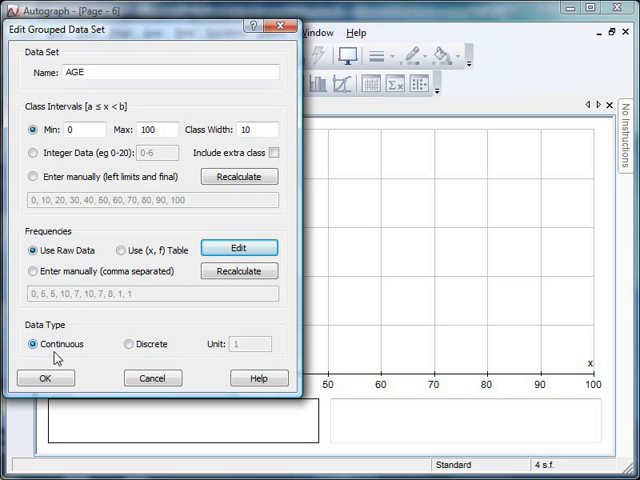
pyautogui.click(44, 378)
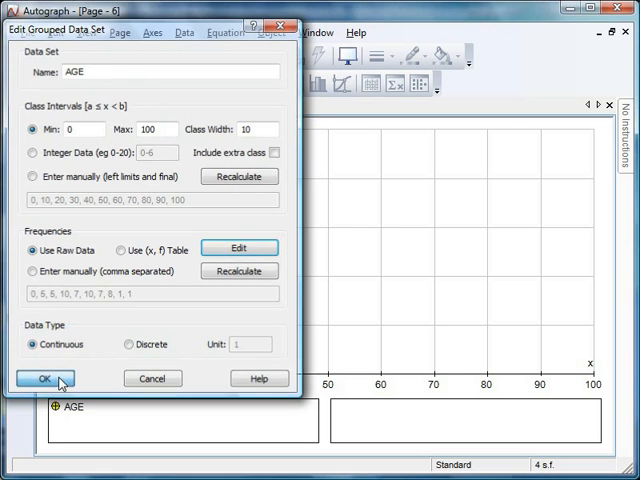
pyautogui.click(33, 378)
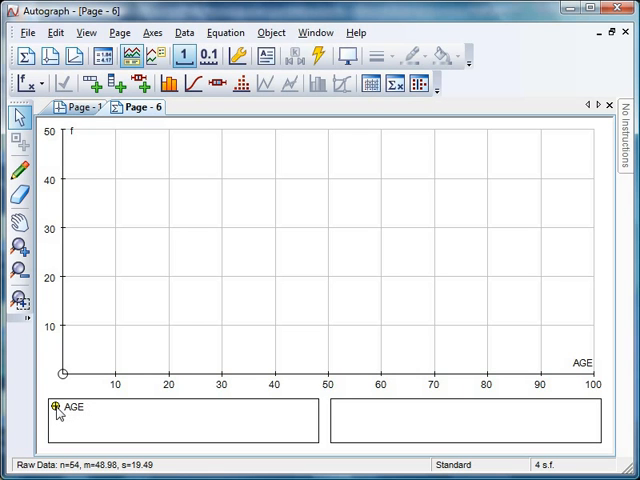
pyautogui.moveTo(247, 262)
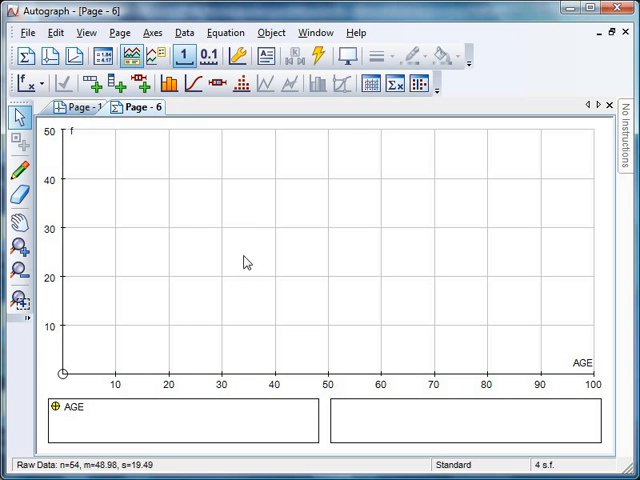
pyautogui.moveTo(350, 104)
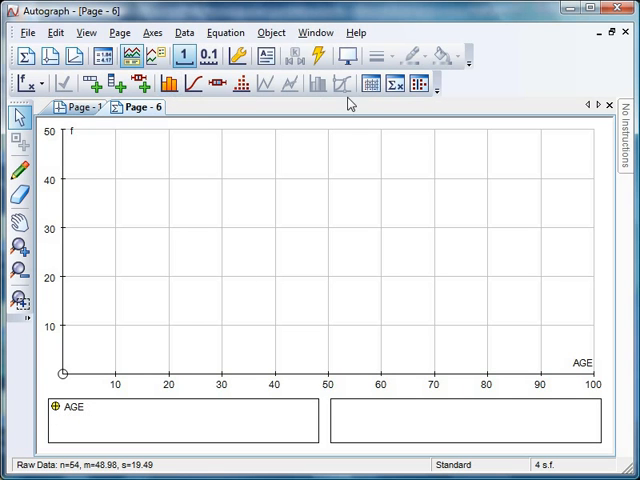
pyautogui.moveTo(240, 108)
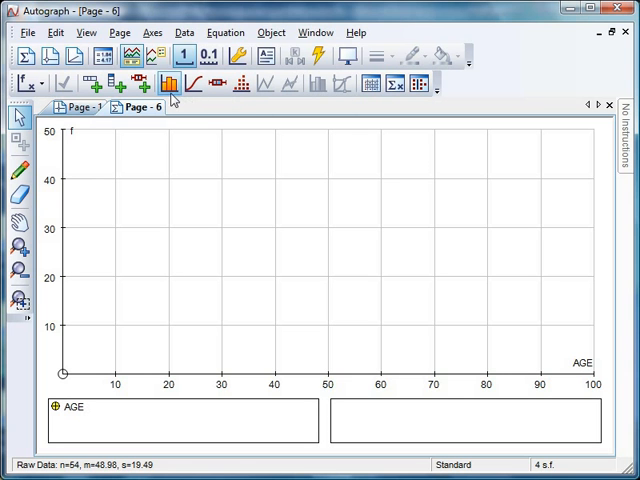
# - Draw a filled frequency histogram of AGE with class width 10
pyautogui.click(166, 84)
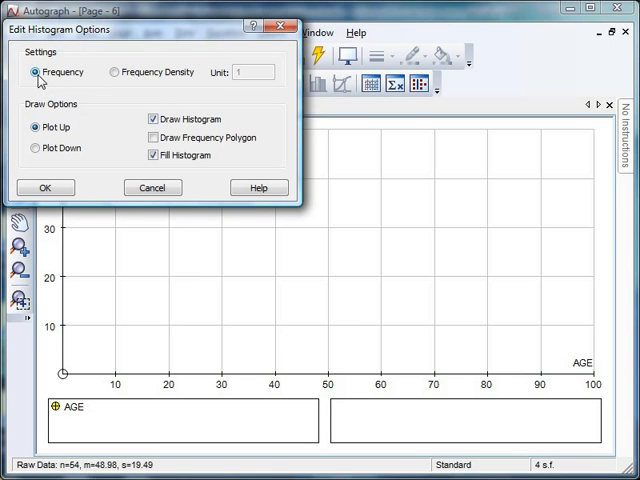
pyautogui.moveTo(120, 83)
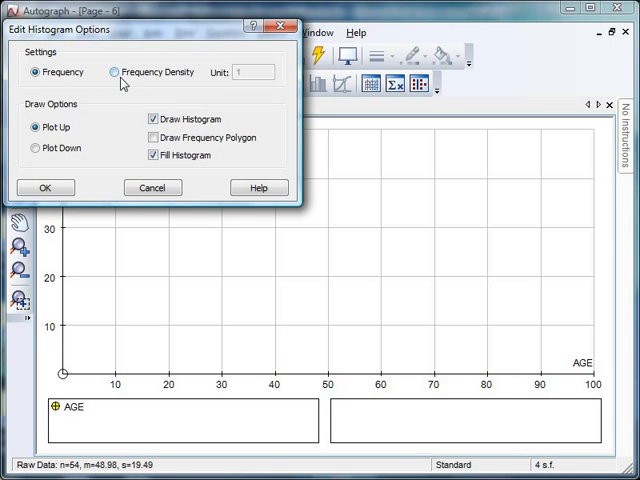
pyautogui.moveTo(90, 150)
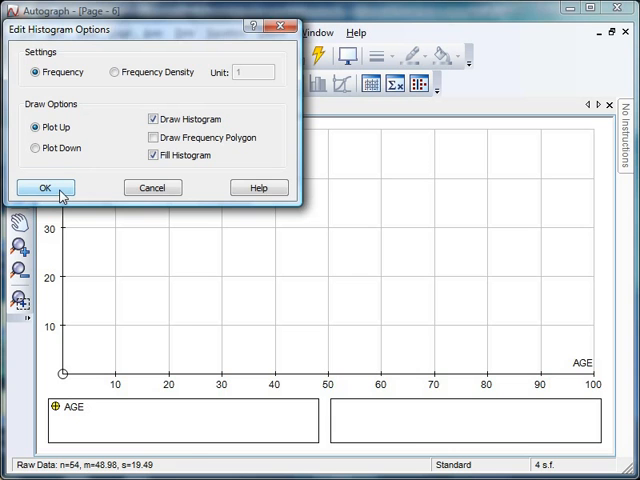
pyautogui.click(44, 187)
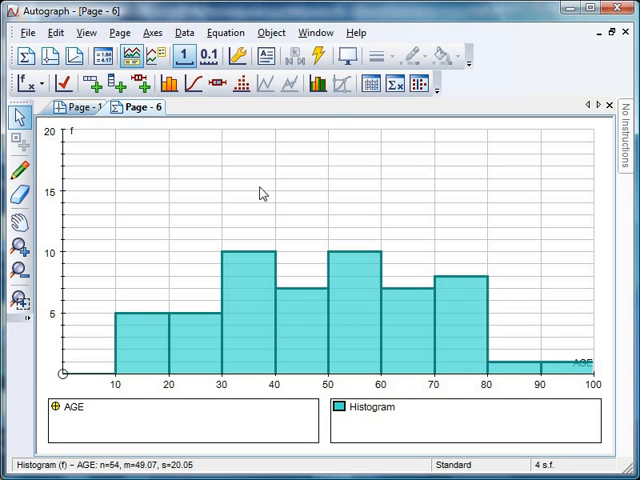
pyautogui.moveTo(318, 57)
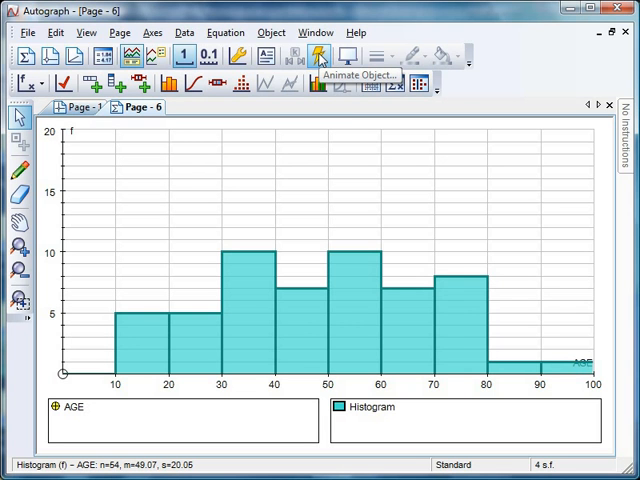
# - Try the histogram's class width at 11, then return it to 10 and close the adjustment
pyautogui.click(319, 57)
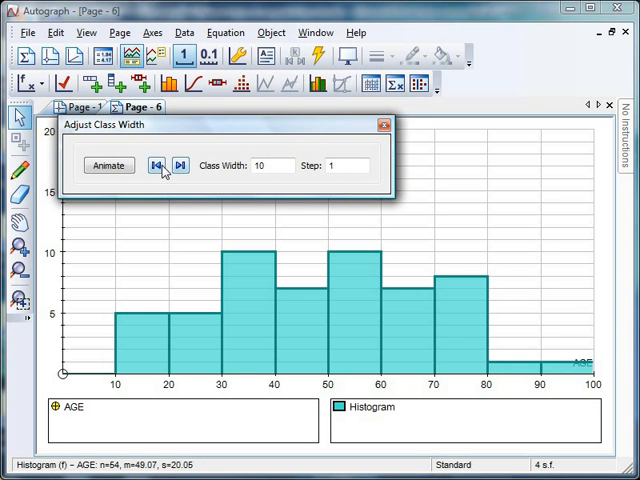
pyautogui.click(156, 165)
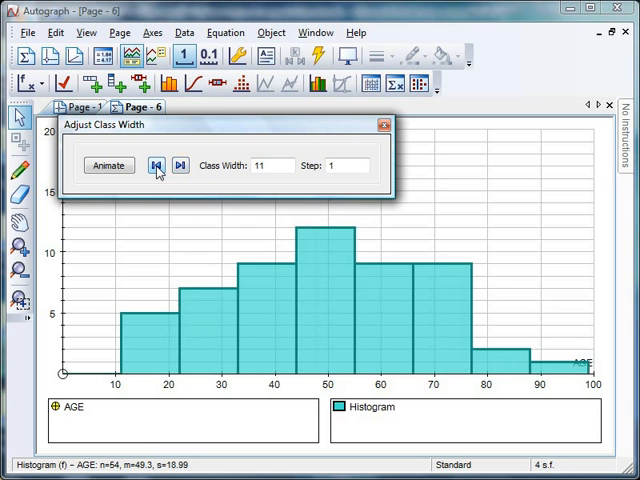
pyautogui.click(155, 165)
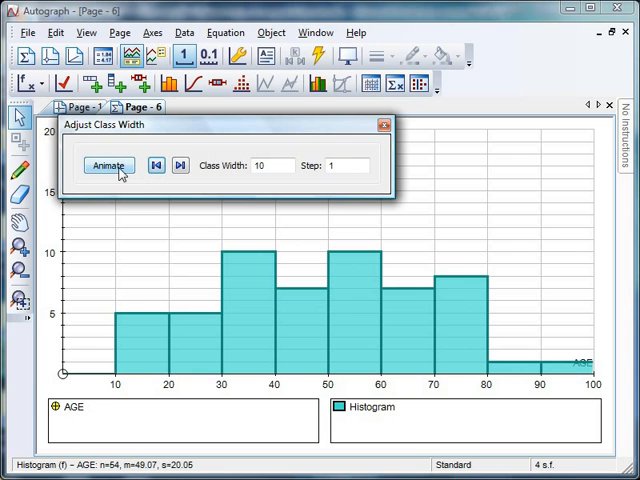
pyautogui.moveTo(176, 223)
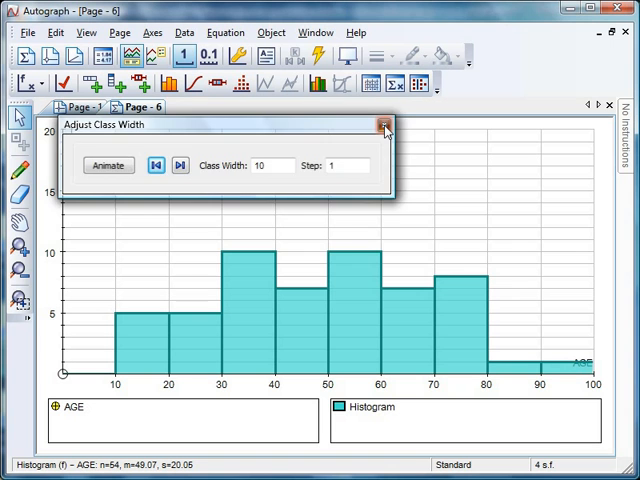
pyautogui.click(385, 124)
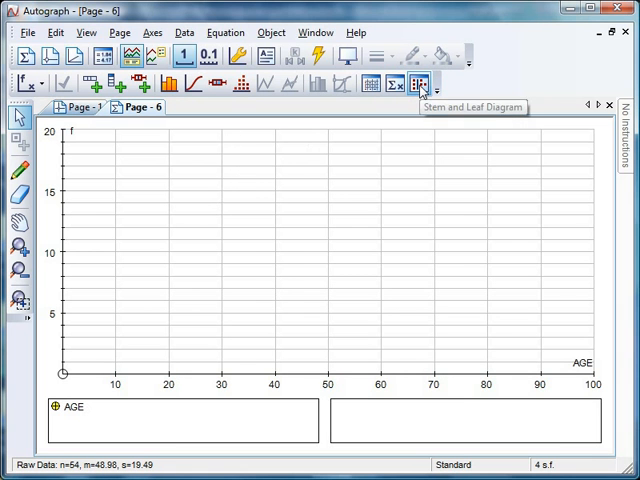
# - Delete the histogram and review AGE statistics: mean 48.98 raw vs 49.07 grouped
pyautogui.click(424, 83)
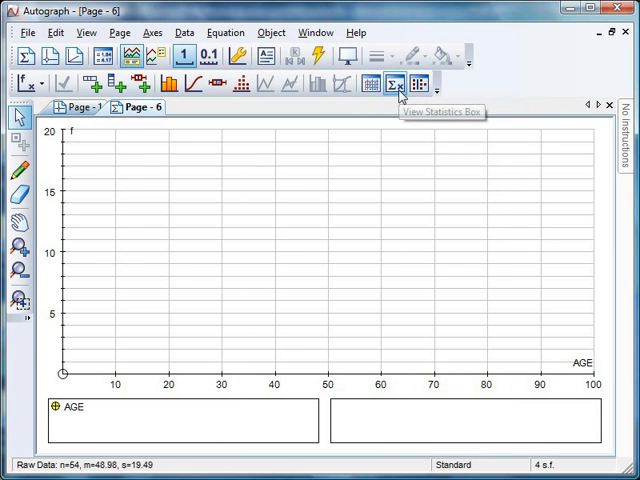
pyautogui.click(399, 83)
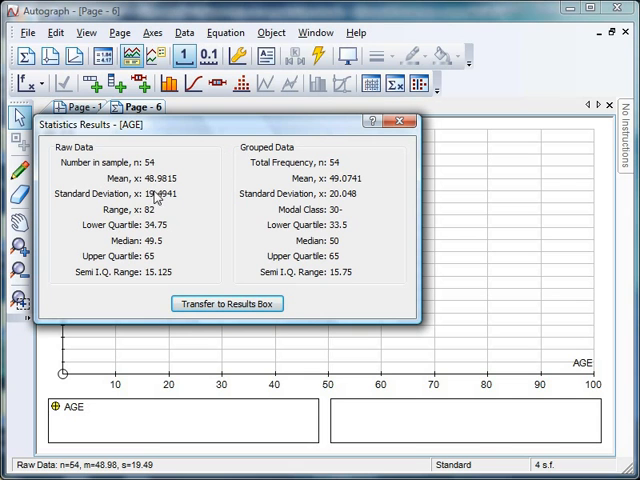
pyautogui.moveTo(265, 181)
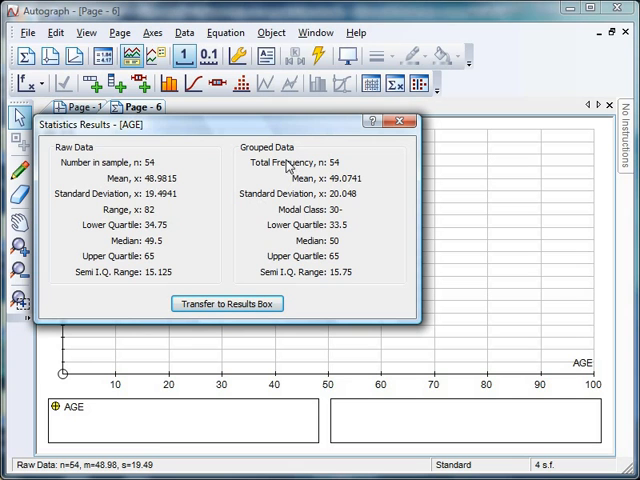
pyautogui.moveTo(120, 253)
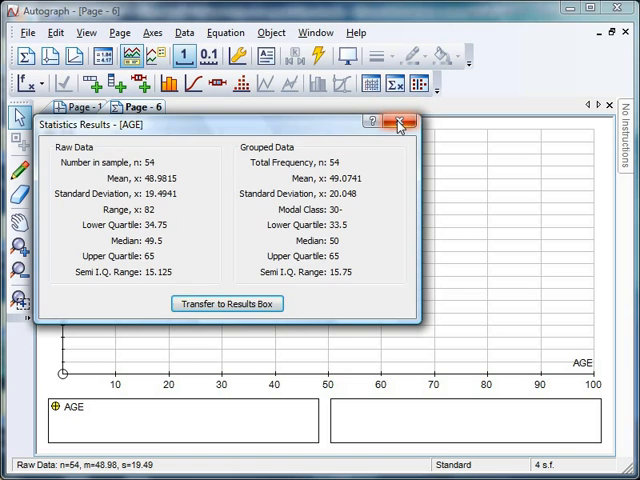
pyautogui.click(399, 123)
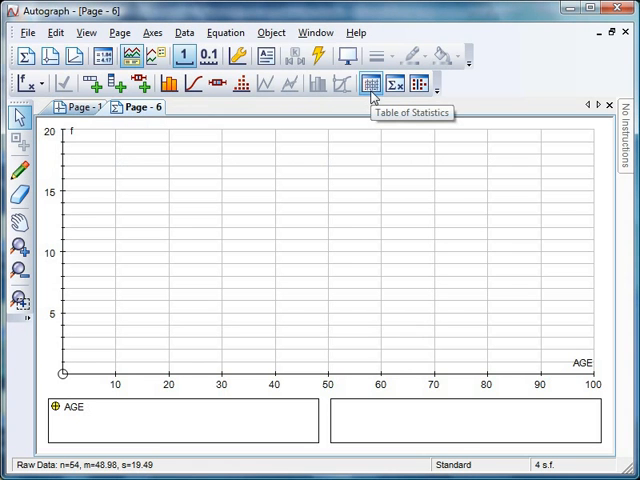
# - Show the AGE class table with mean 49.07, SD 20.05 and variance 401.9
pyautogui.click(371, 84)
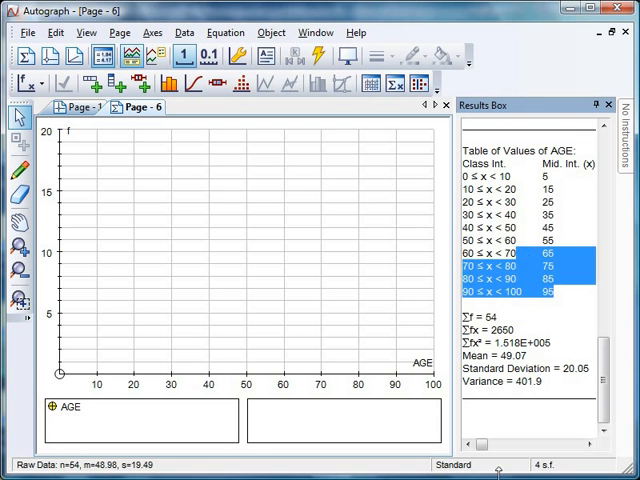
pyautogui.click(485, 443)
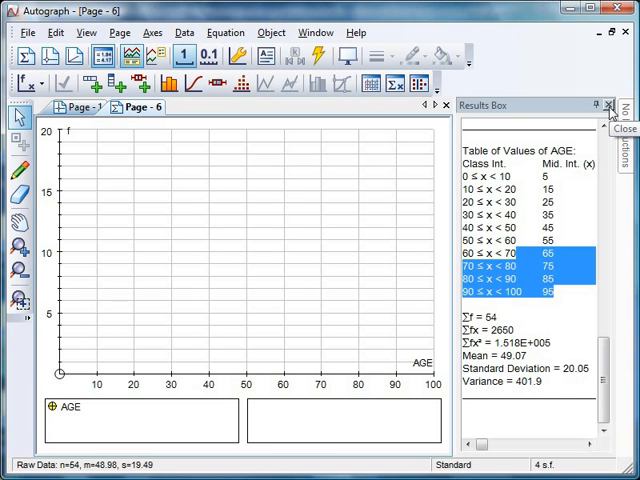
# - Close the results table and plot a curve-fitted cumulative frequency diagram of AGE
pyautogui.click(608, 104)
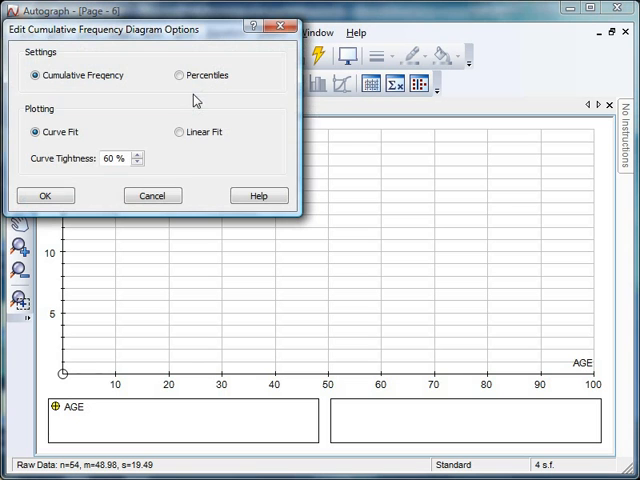
pyautogui.moveTo(5, 152)
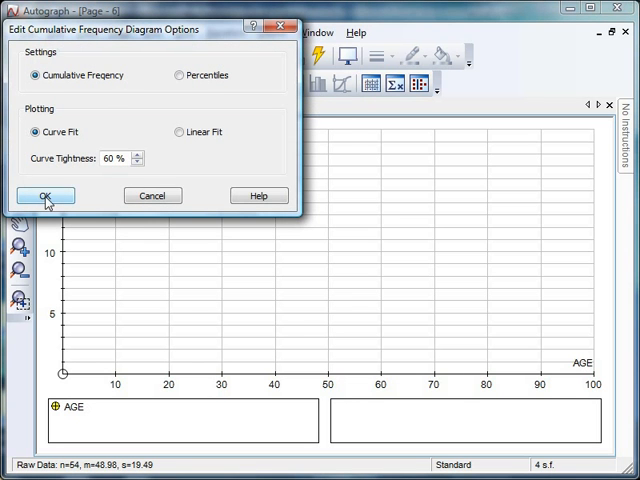
pyautogui.click(45, 195)
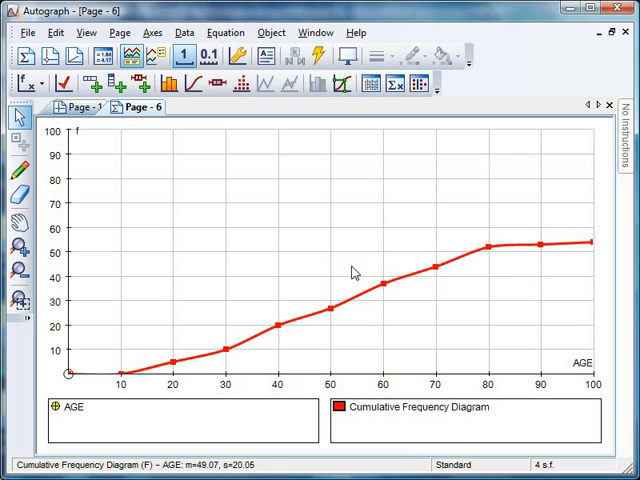
pyautogui.moveTo(358, 259)
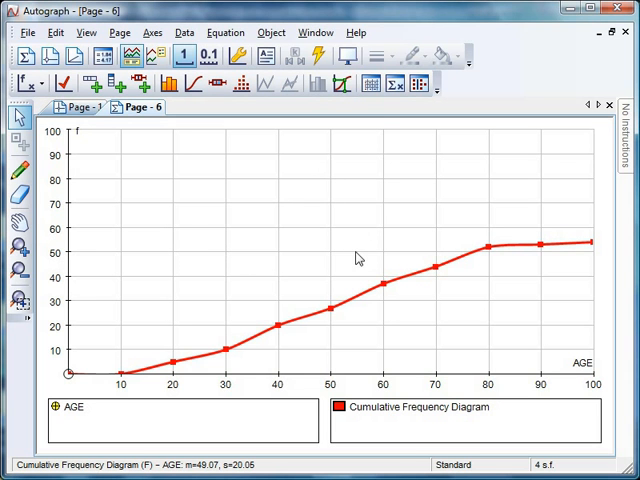
pyautogui.click(317, 56)
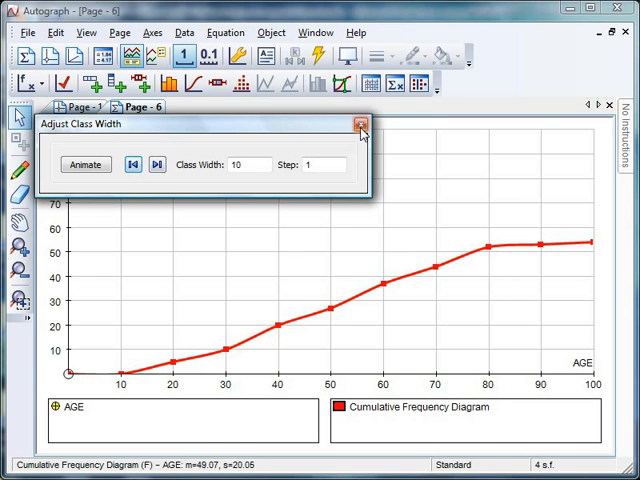
# - Measure the lower quartile on the curve: age 33.39 at cumulative frequency 13.5
pyautogui.click(357, 122)
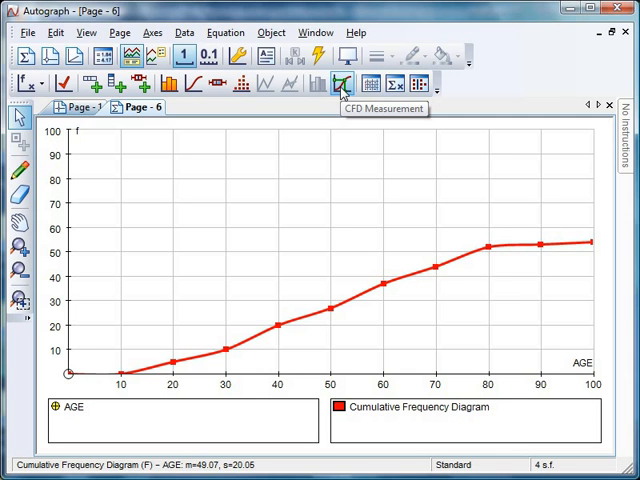
pyautogui.click(342, 84)
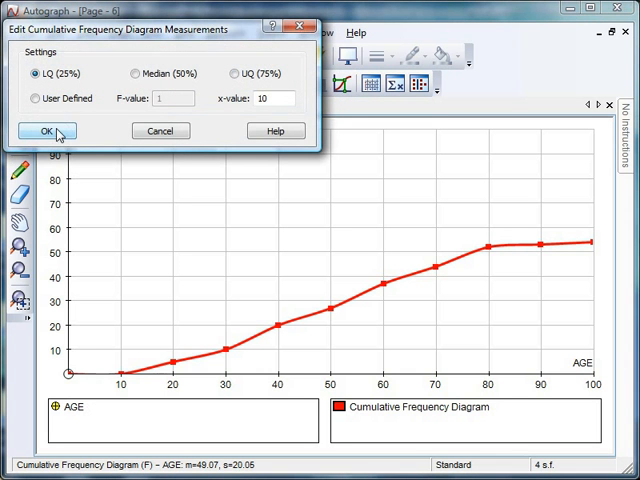
pyautogui.click(47, 131)
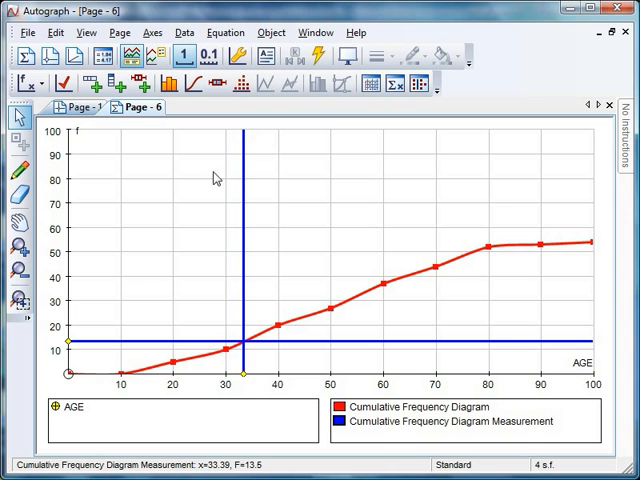
pyautogui.moveTo(216, 84)
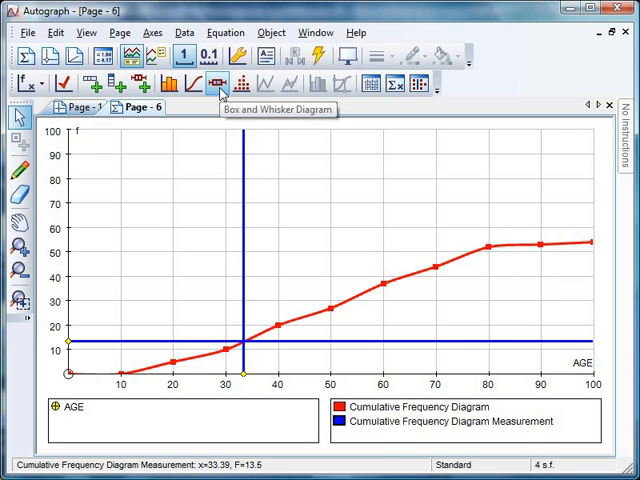
# - Add an AGE box plot, switching it from raw to grouped data (median 50)
pyautogui.click(219, 84)
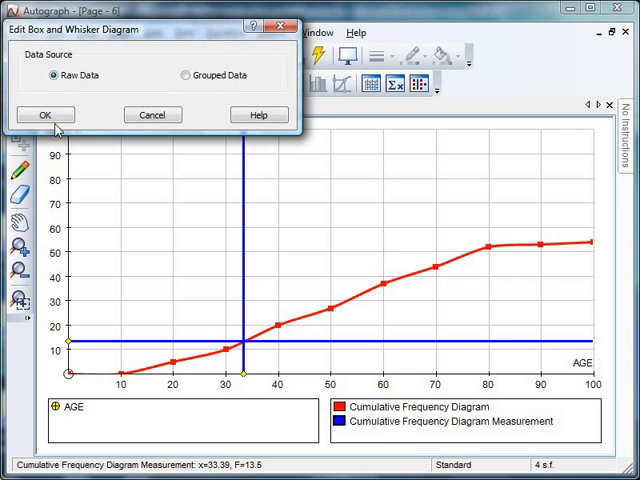
pyautogui.click(45, 114)
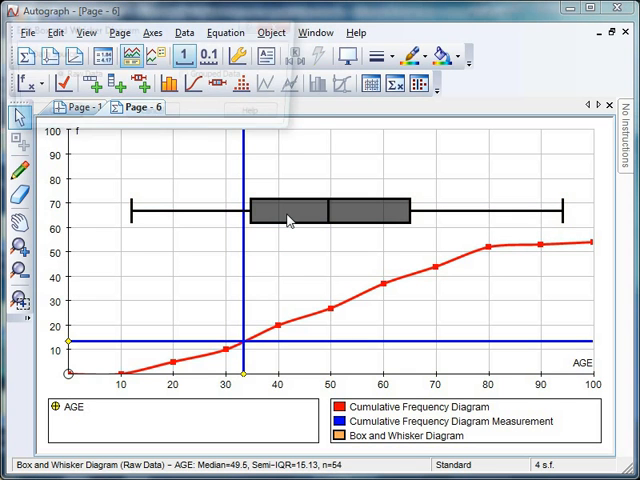
pyautogui.doubleClick(288, 211)
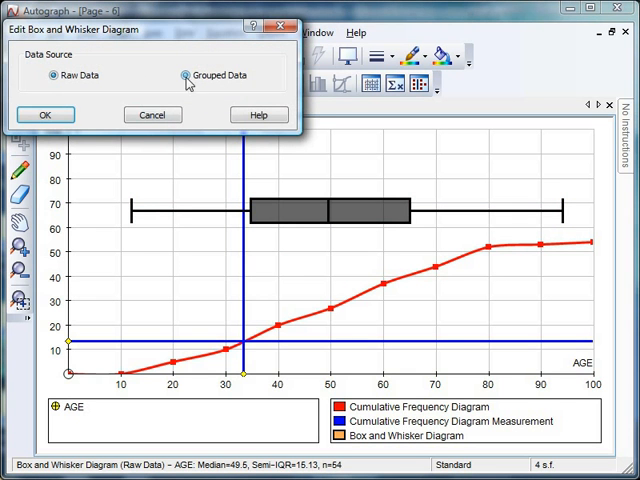
pyautogui.click(45, 114)
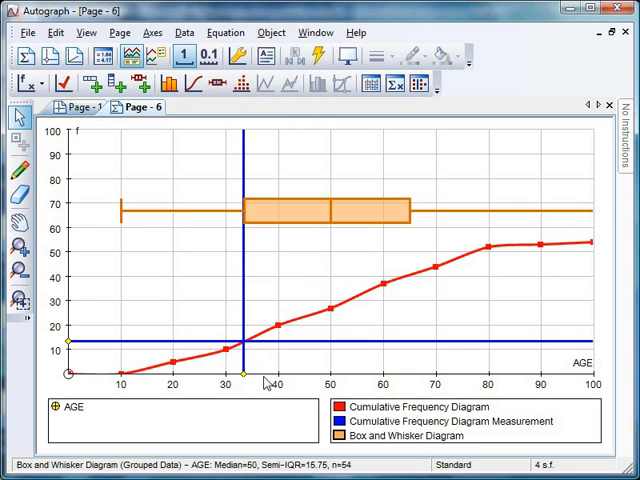